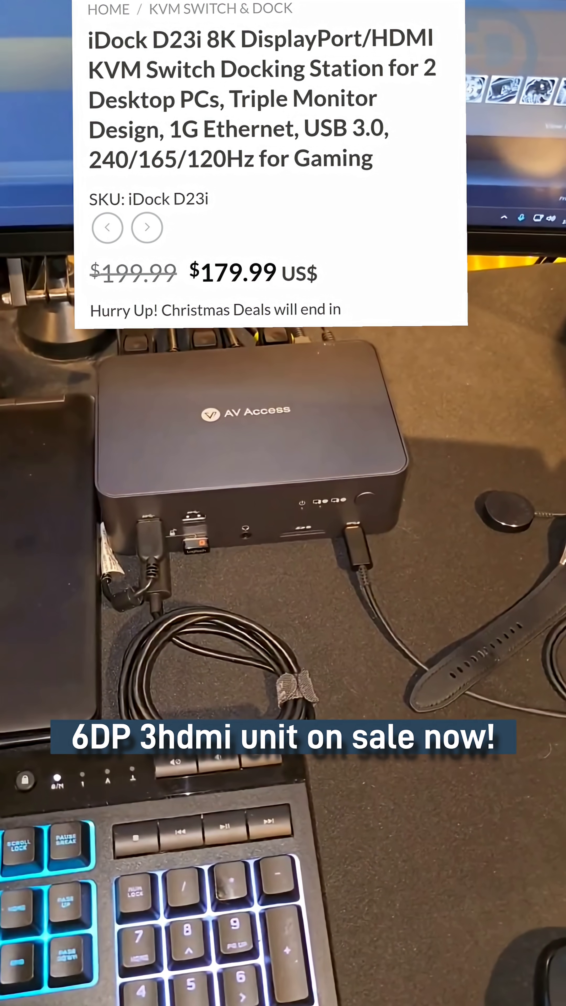
pyautogui.scroll(-3)
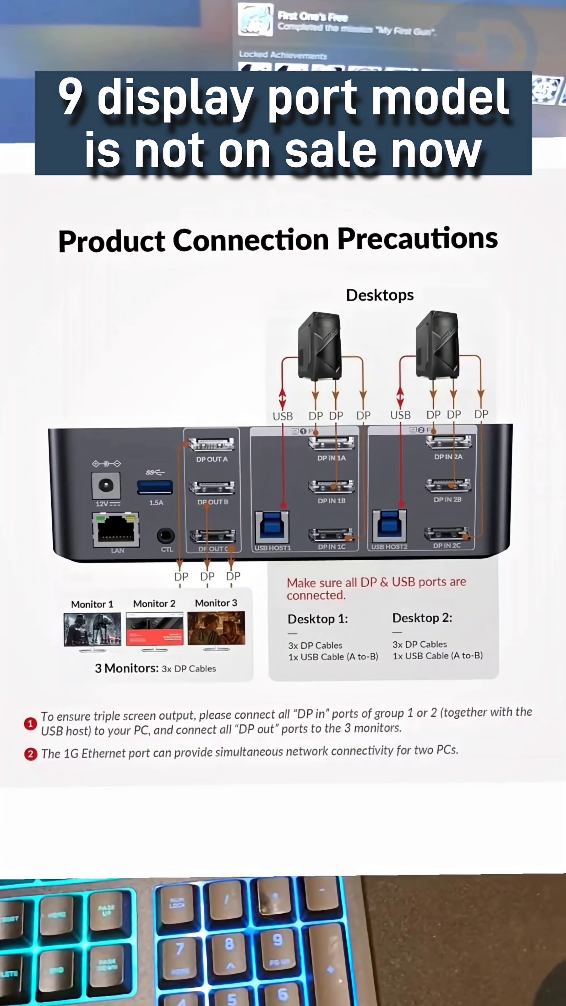